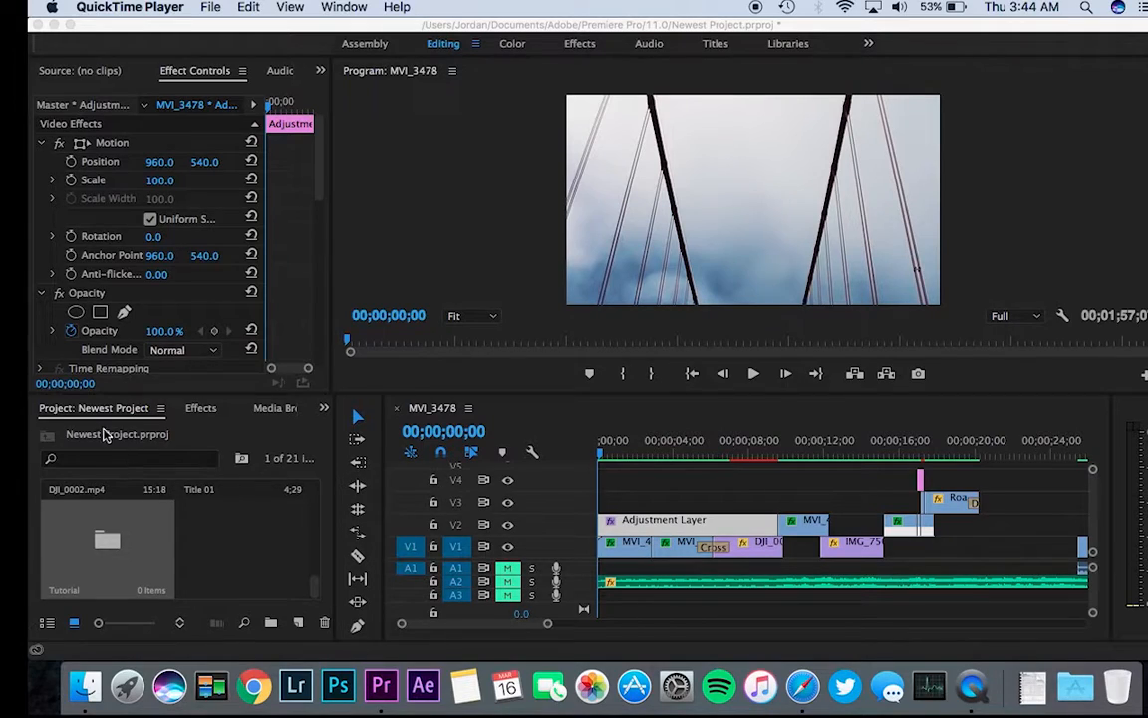
pyautogui.moveTo(273, 550)
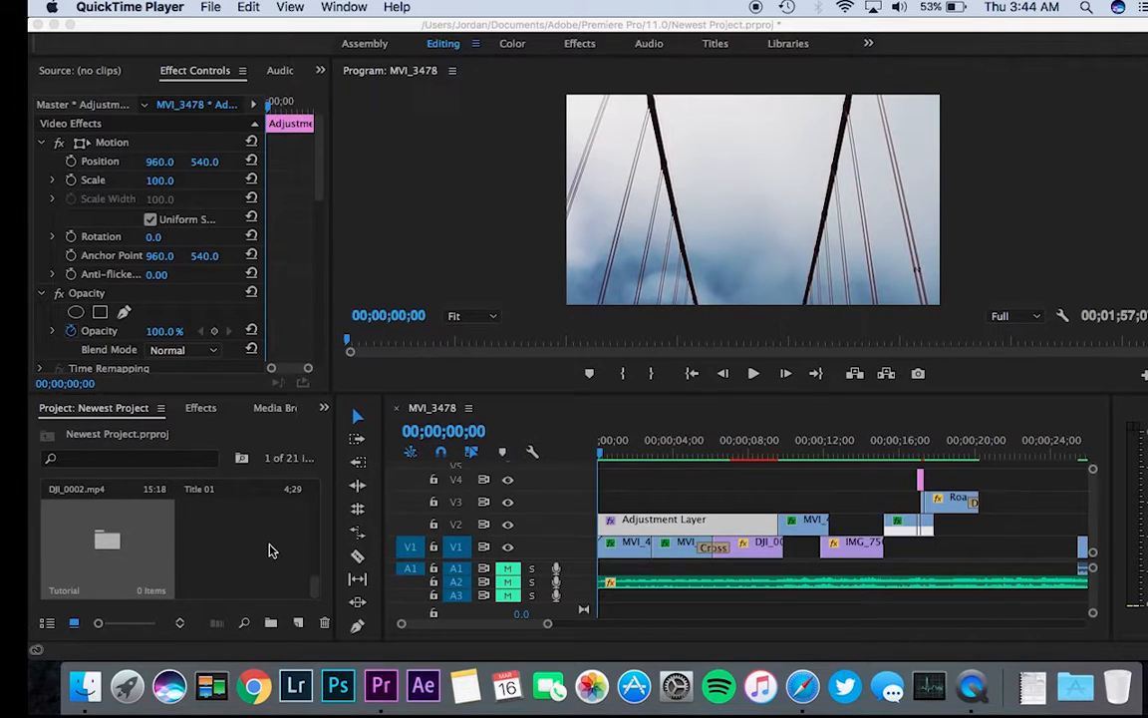
pyautogui.moveTo(247, 586)
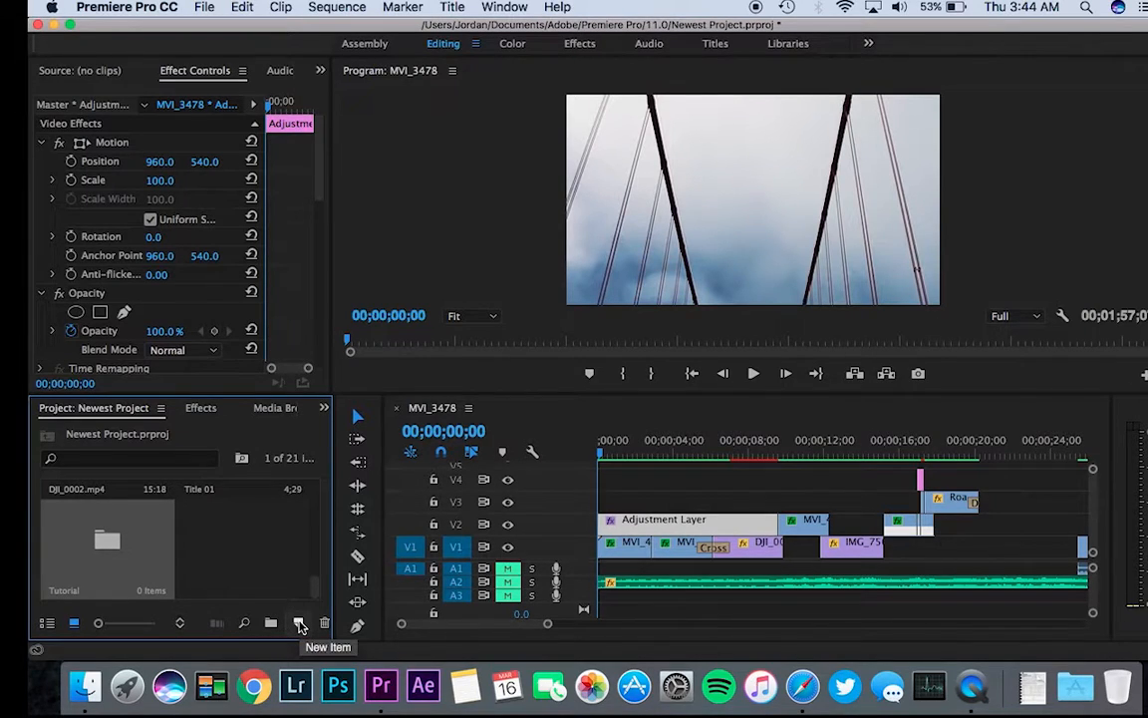
# Create a black 1920×1080 colour matte named 'Black' via New Item > Color Matte
pyautogui.click(299, 624)
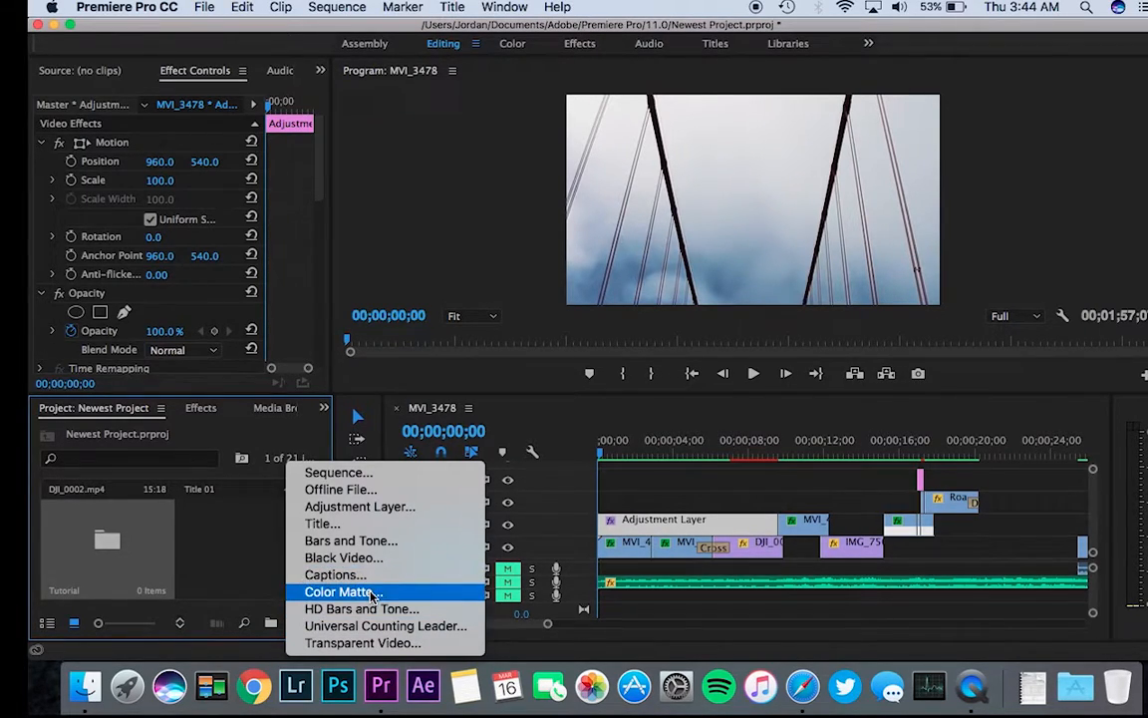
pyautogui.click(339, 590)
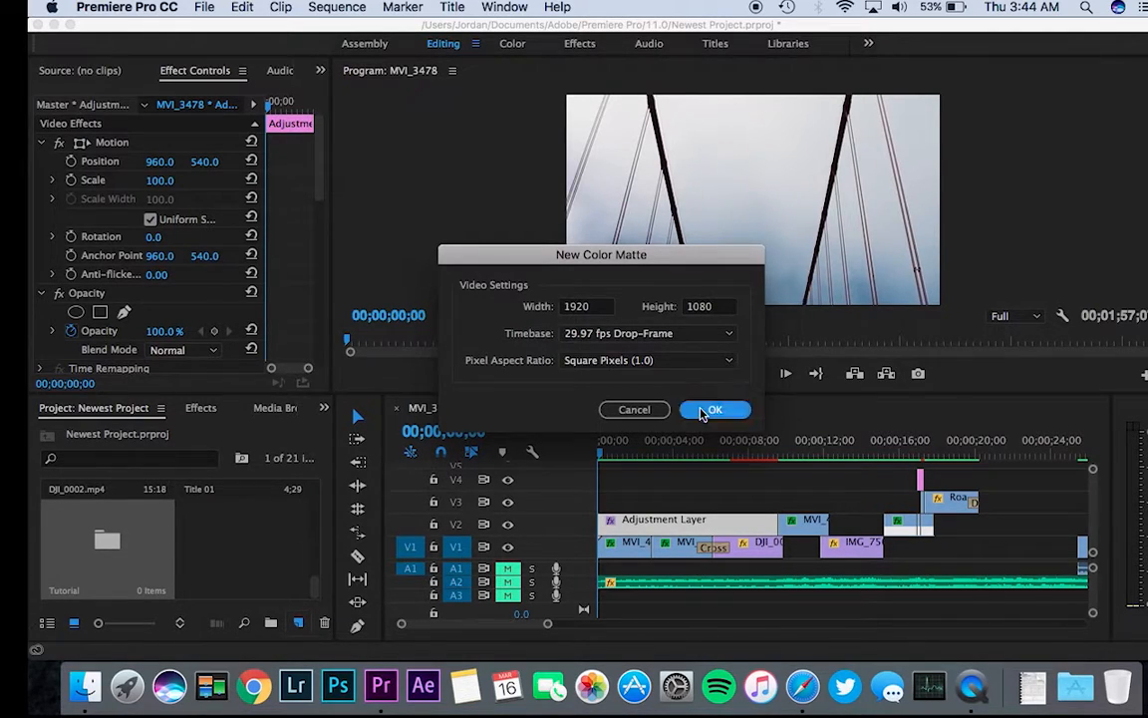
pyautogui.click(714, 410)
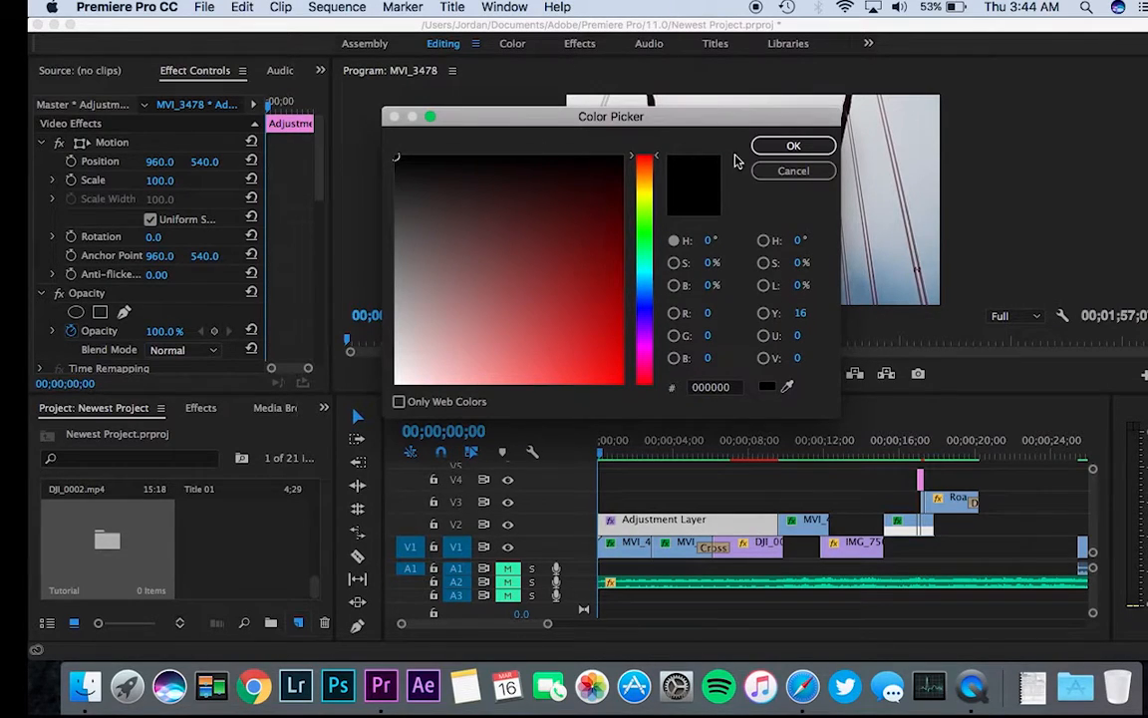
pyautogui.click(794, 145)
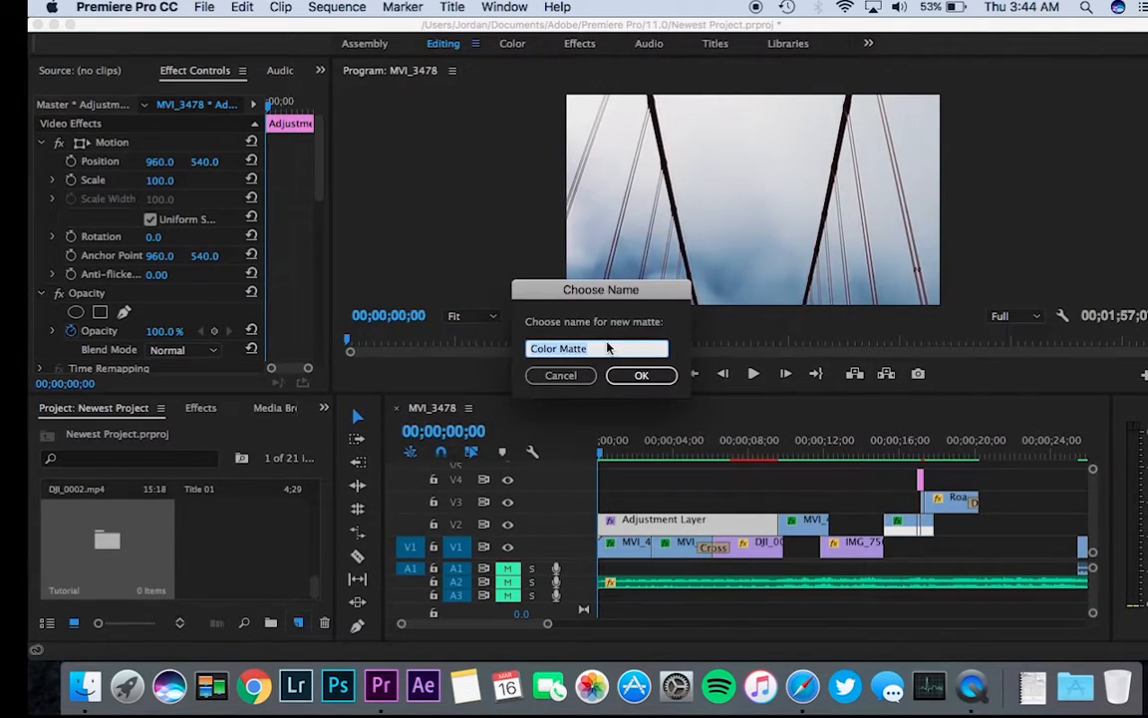
pyautogui.write('Black')
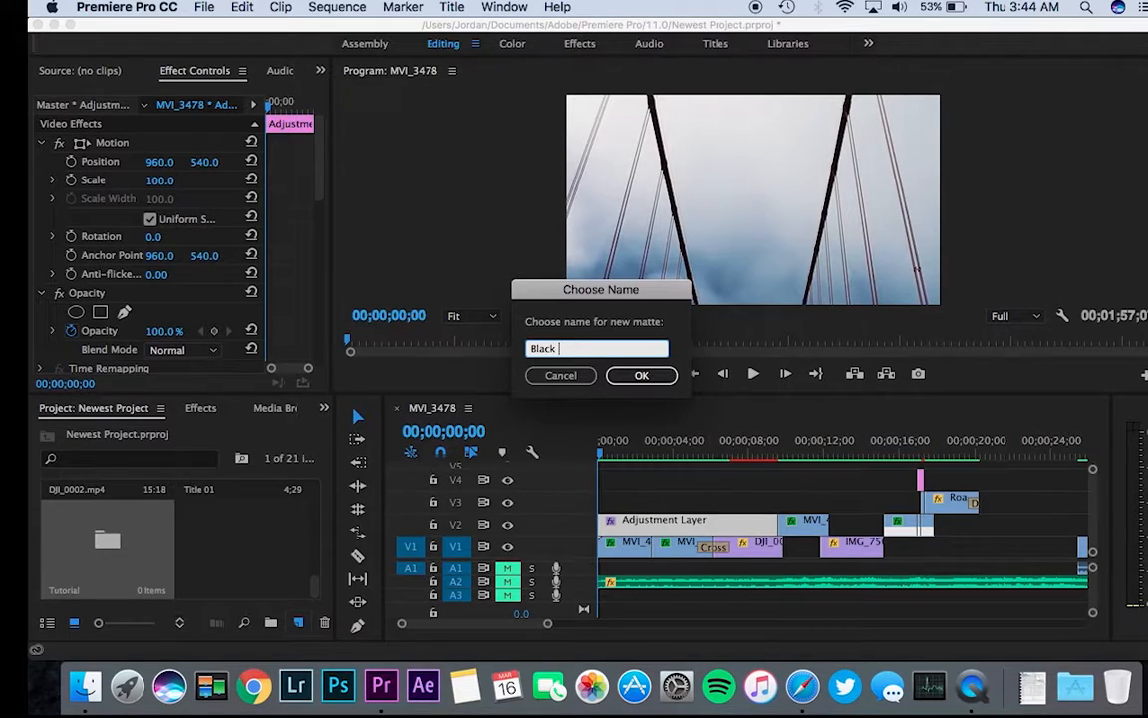
pyautogui.click(642, 375)
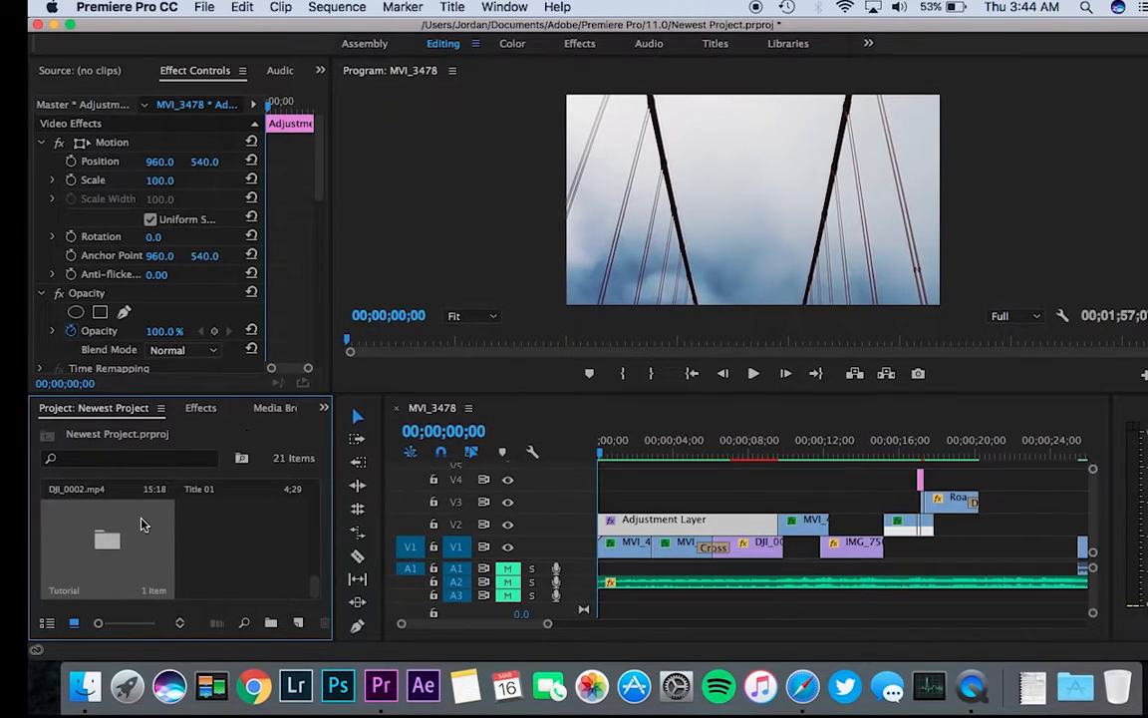
# Drag the Black Bars matte from the Tutorial bin onto V3 above the adjustment layer
pyautogui.doubleClick(107, 538)
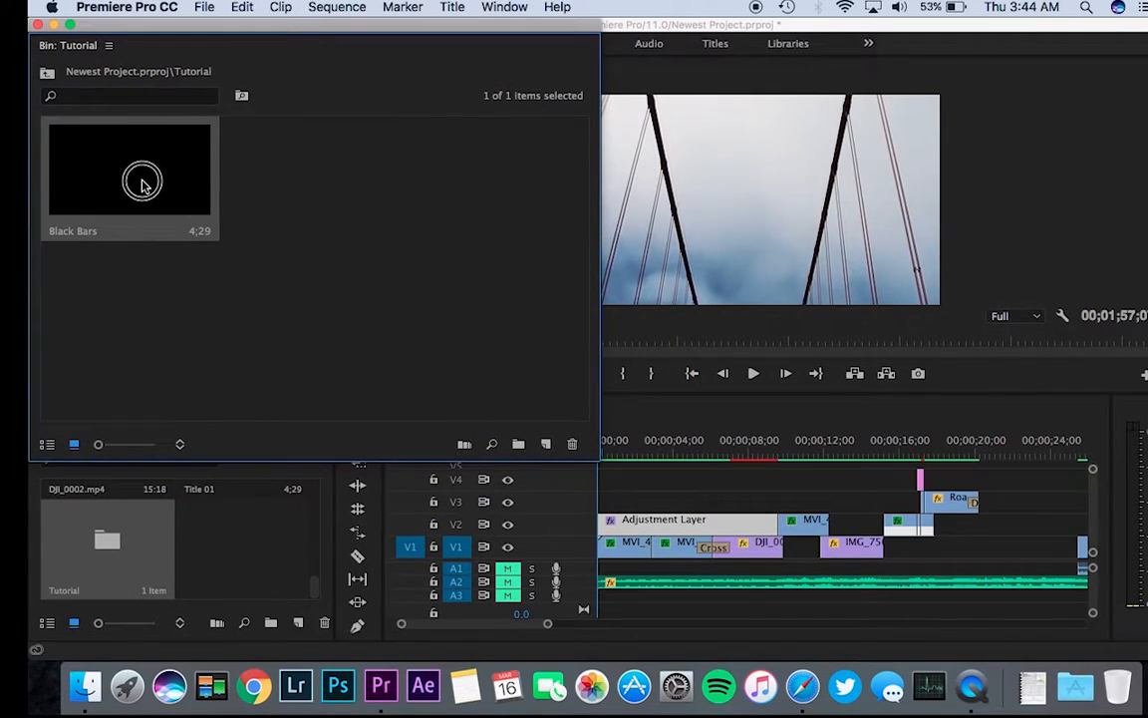
pyautogui.moveTo(143, 183); pyautogui.dragTo(613, 502)
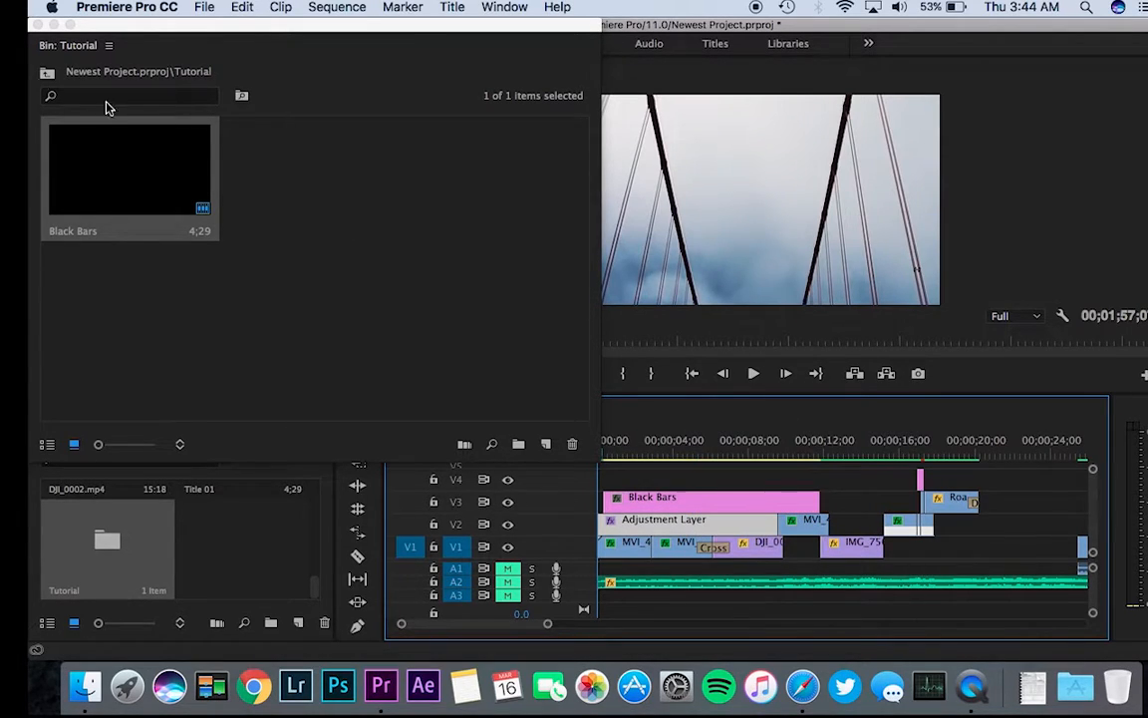
pyautogui.click(628, 454)
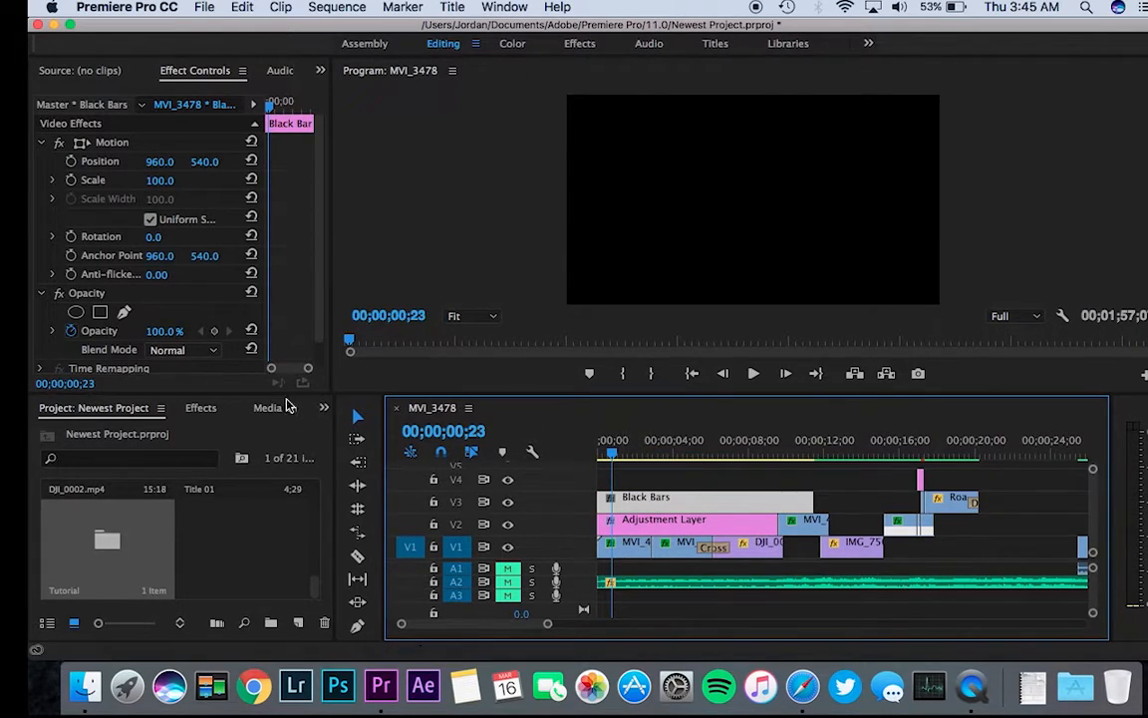
# Search the Effects panel for 'crop' and expand Video Effects to reveal the Crop effect
pyautogui.write('crop')
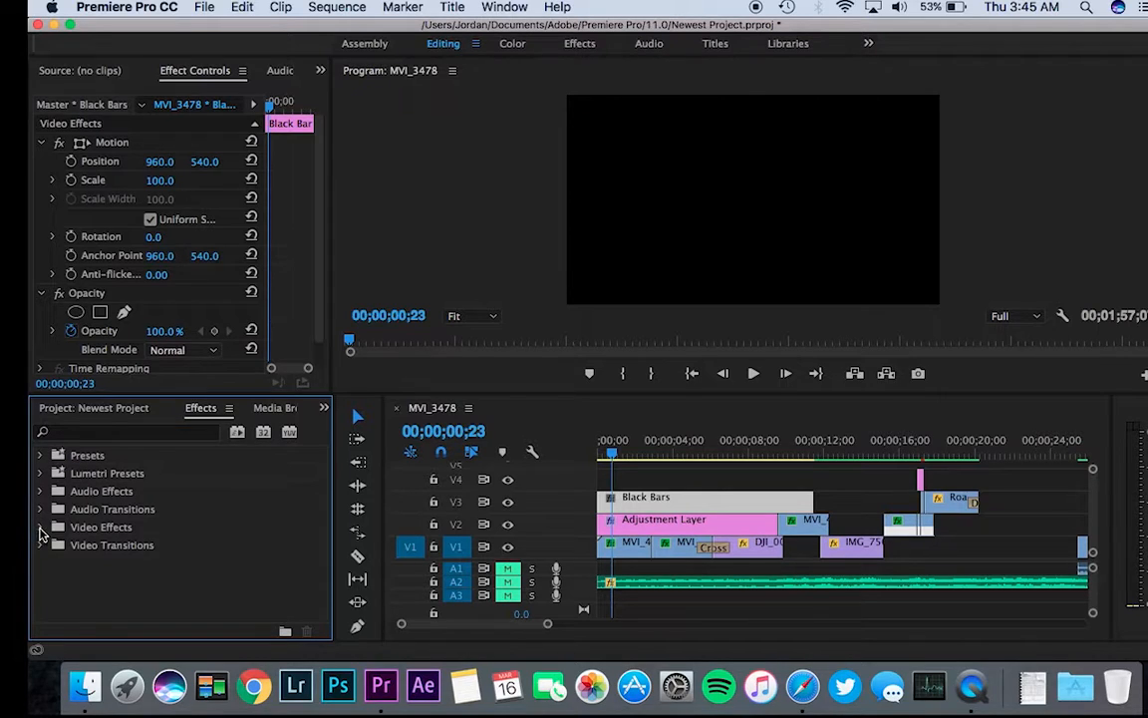
pyautogui.click(40, 526)
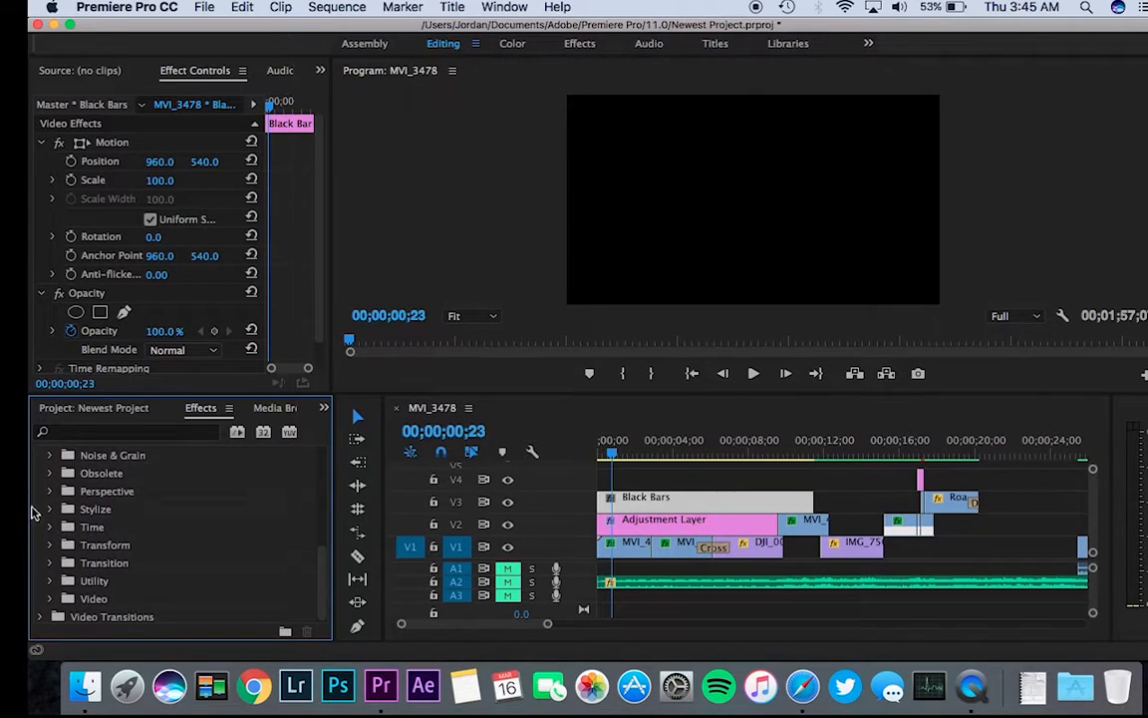
pyautogui.scroll(3)
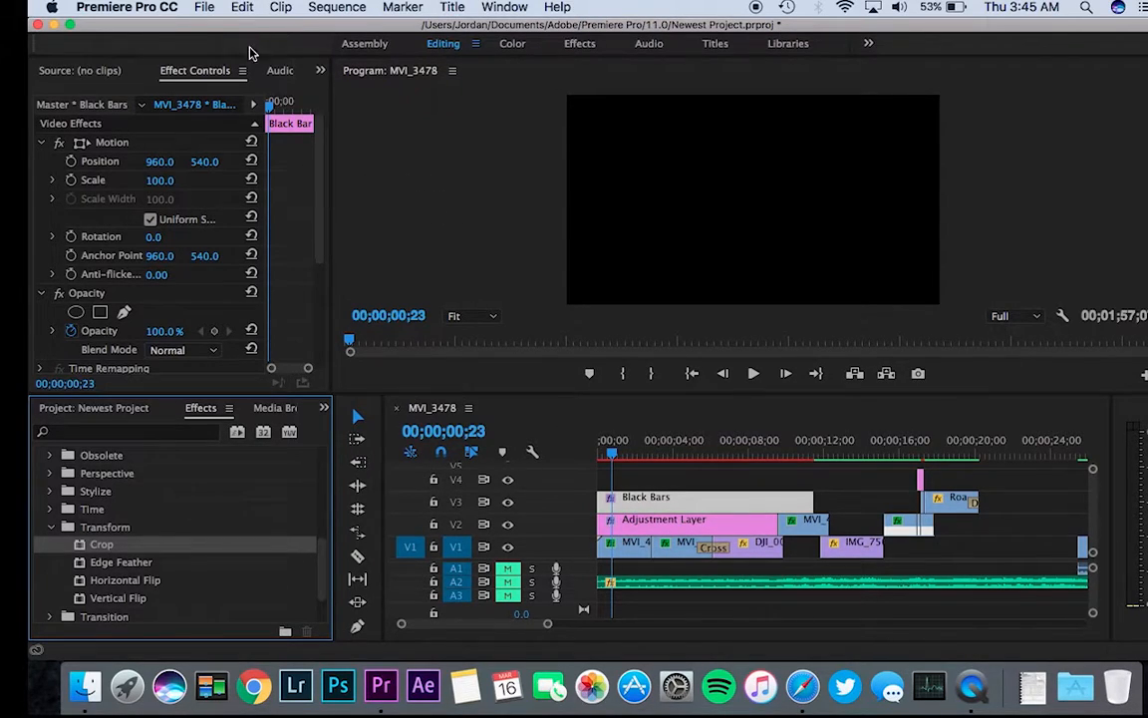
pyautogui.moveTo(395, 183)
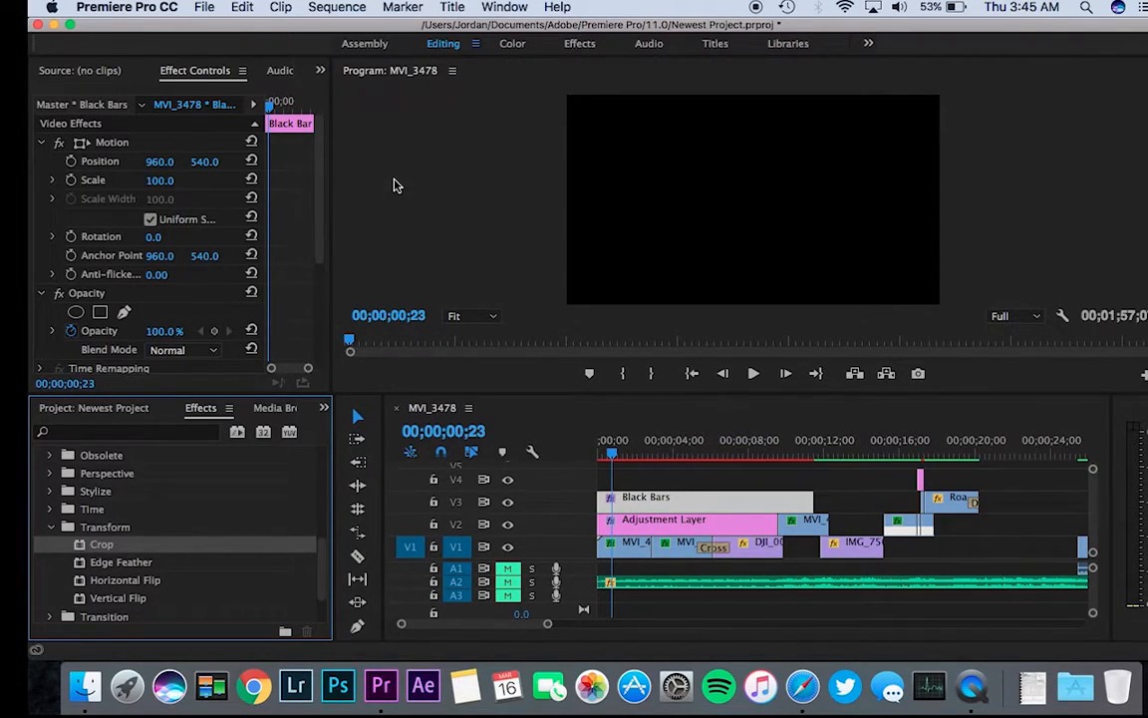
# Scroll the effect controls toward the Crop settings for the Black Bars matte
pyautogui.scroll(-3)
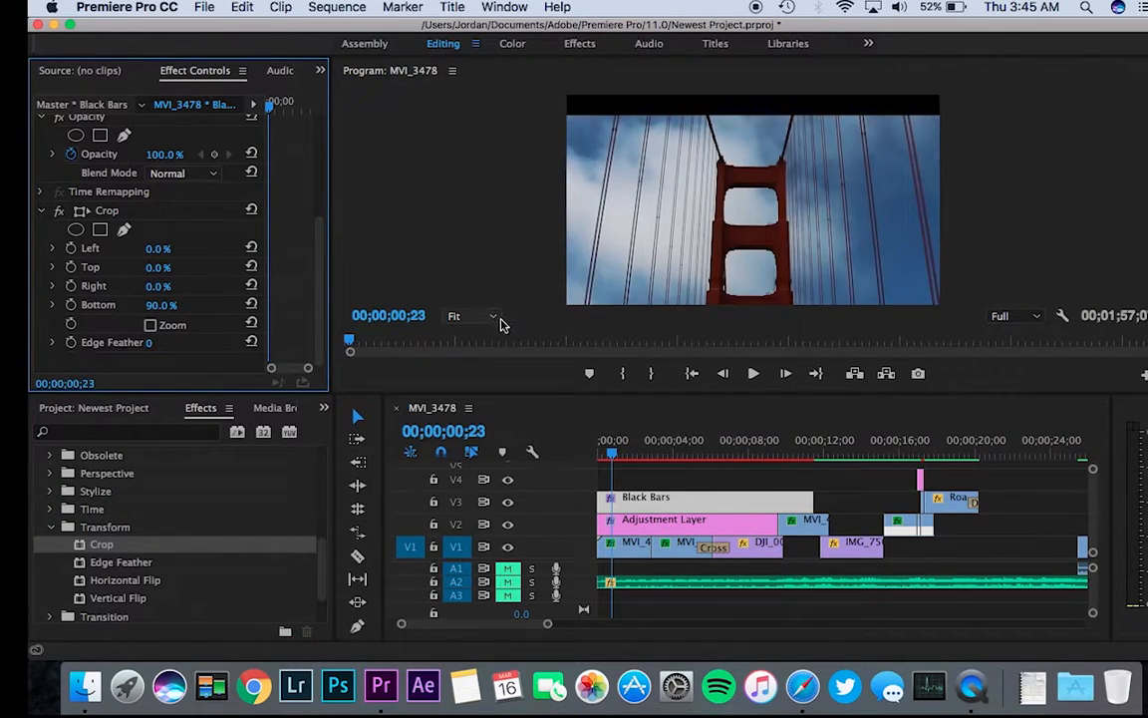
pyautogui.moveTo(614, 135)
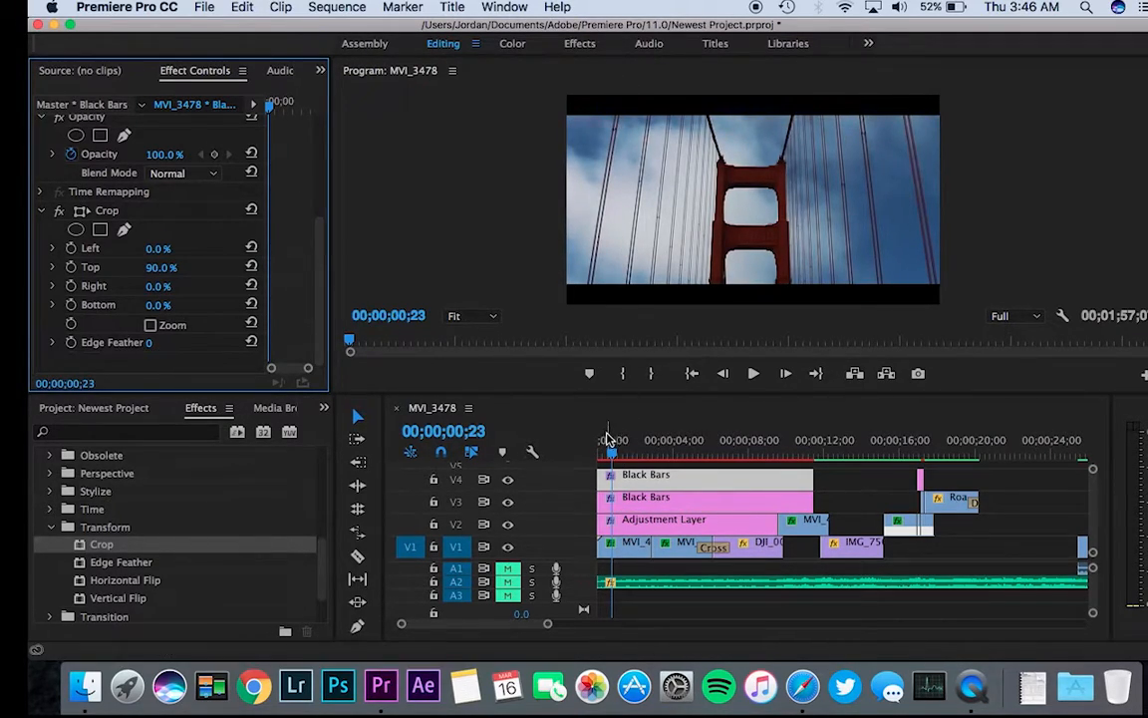
# Scrub to preview the bars, then select both Black Bars clips on V3 and V4
pyautogui.moveTo(610, 454); pyautogui.dragTo(702, 455)
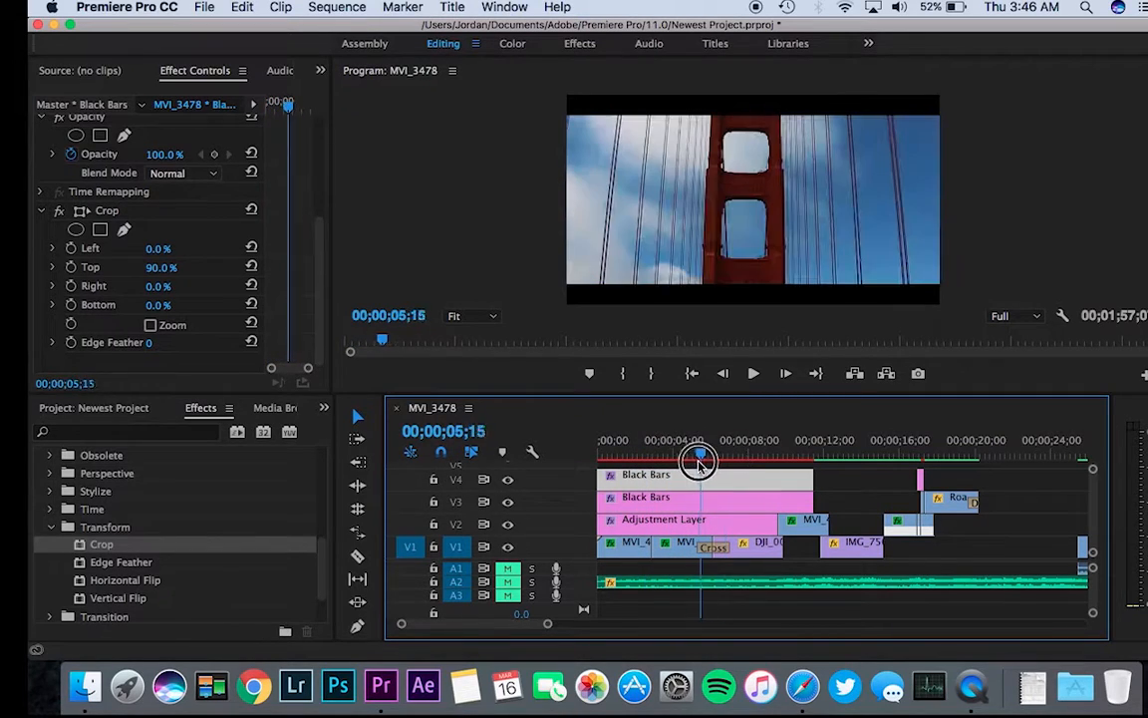
pyautogui.moveTo(702, 455); pyautogui.dragTo(817, 455)
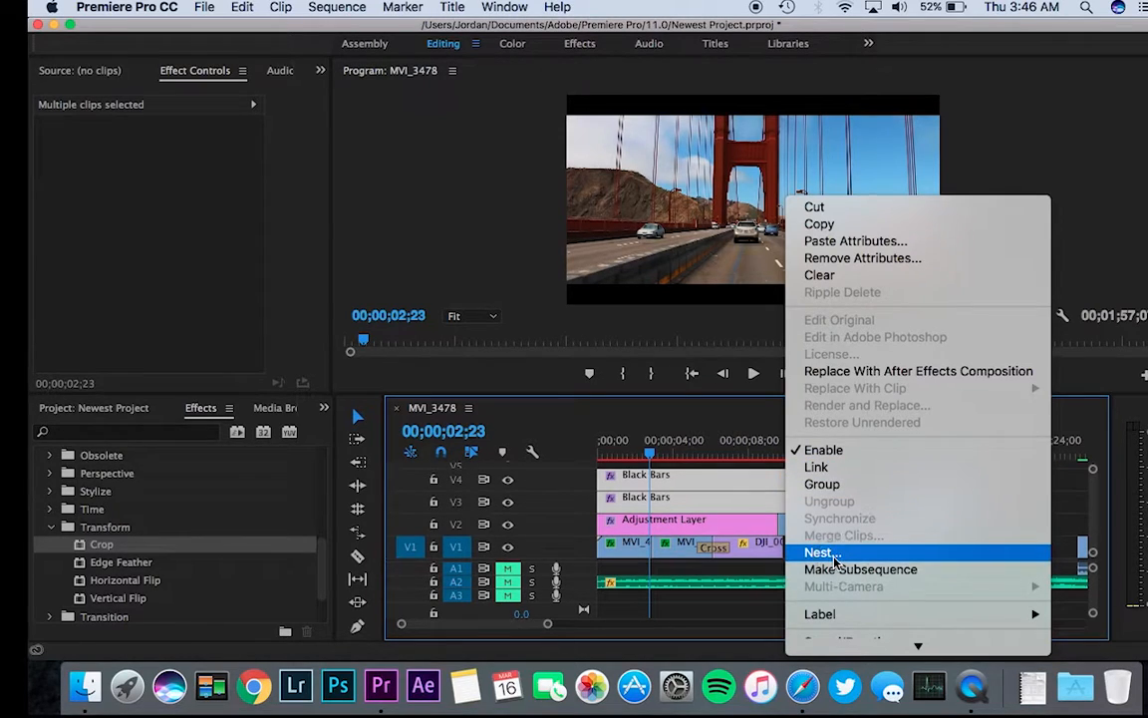
# Nest the two Black Bars clips into 'Nested Sequence 05'
pyautogui.click(818, 552)
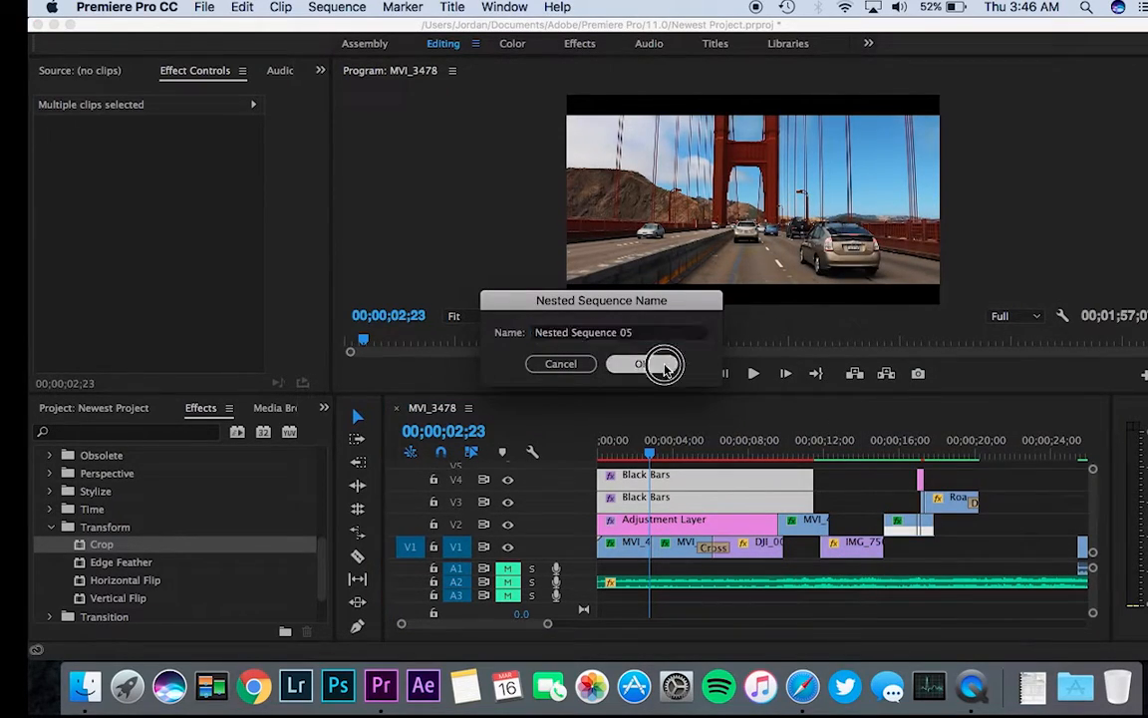
pyautogui.click(642, 363)
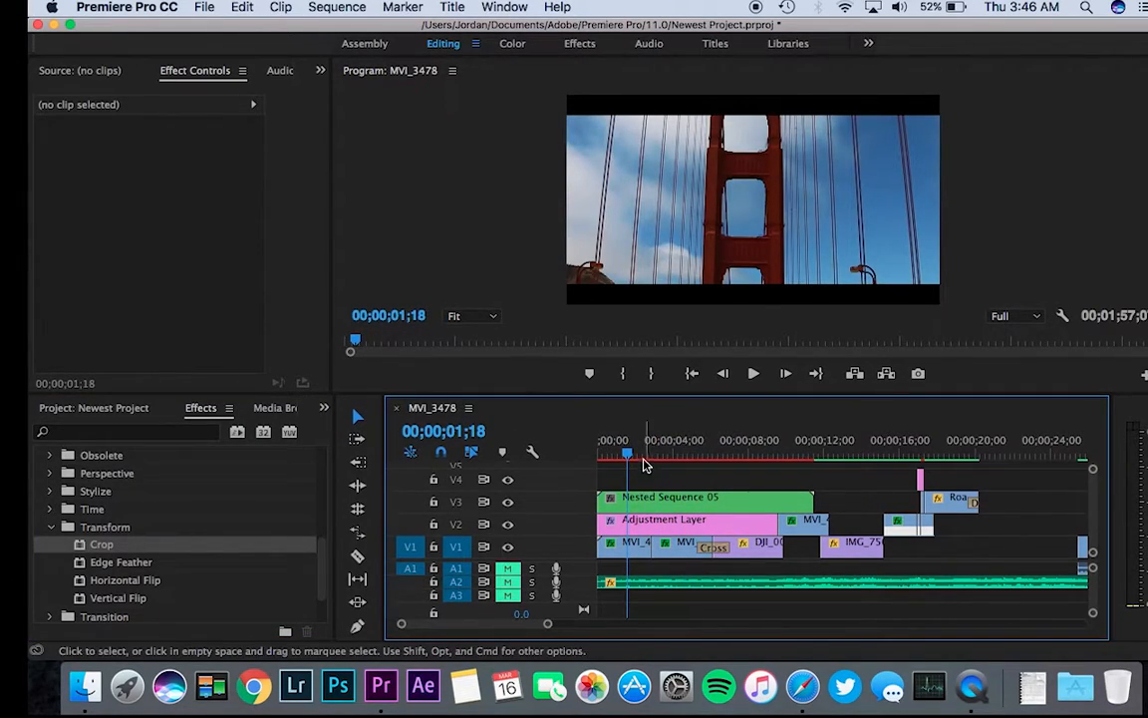
pyautogui.moveTo(626, 455); pyautogui.dragTo(642, 456)
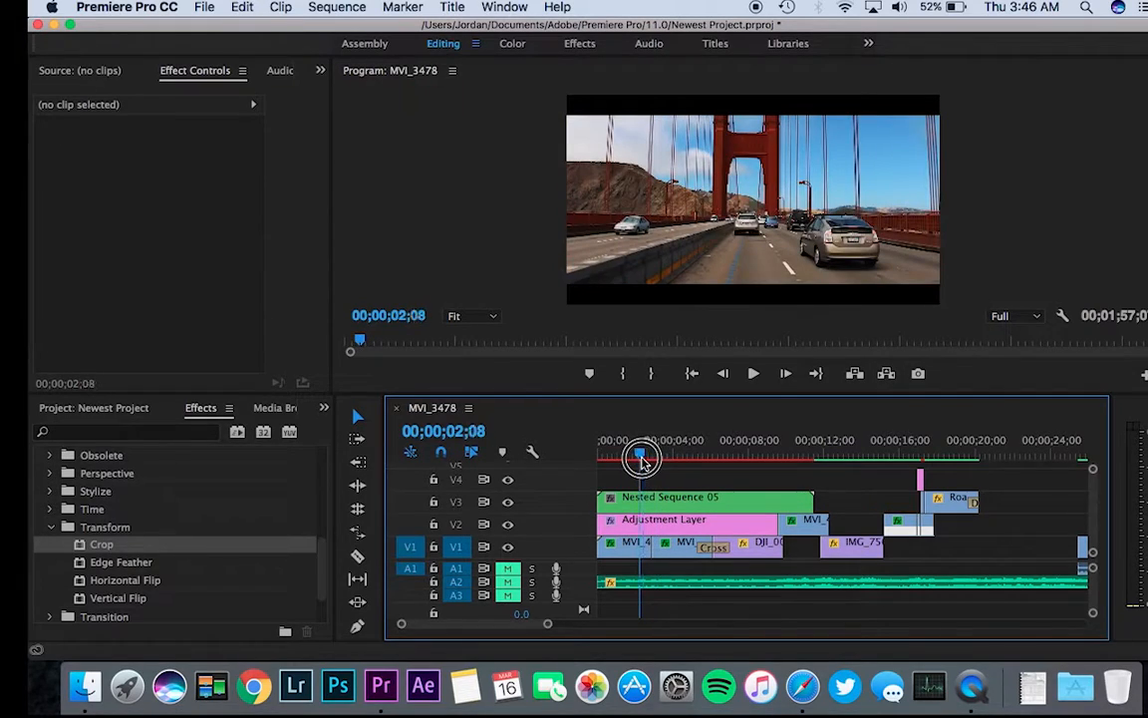
pyautogui.moveTo(642, 455); pyautogui.dragTo(622, 455)
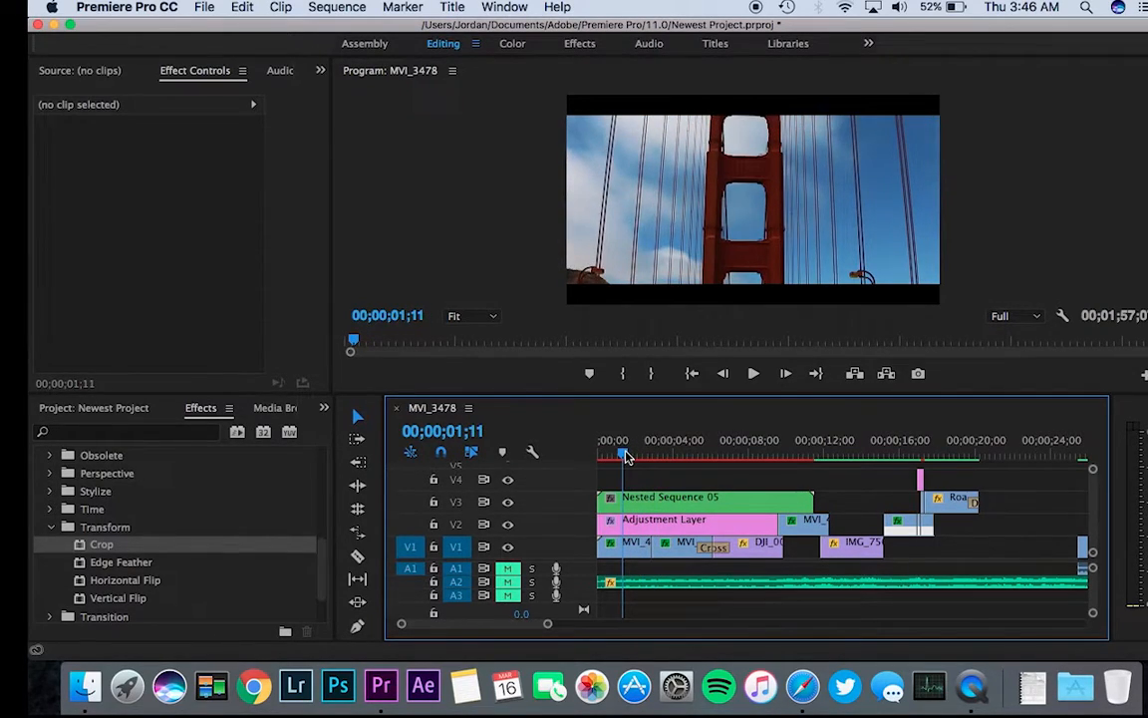
pyautogui.click(754, 373)
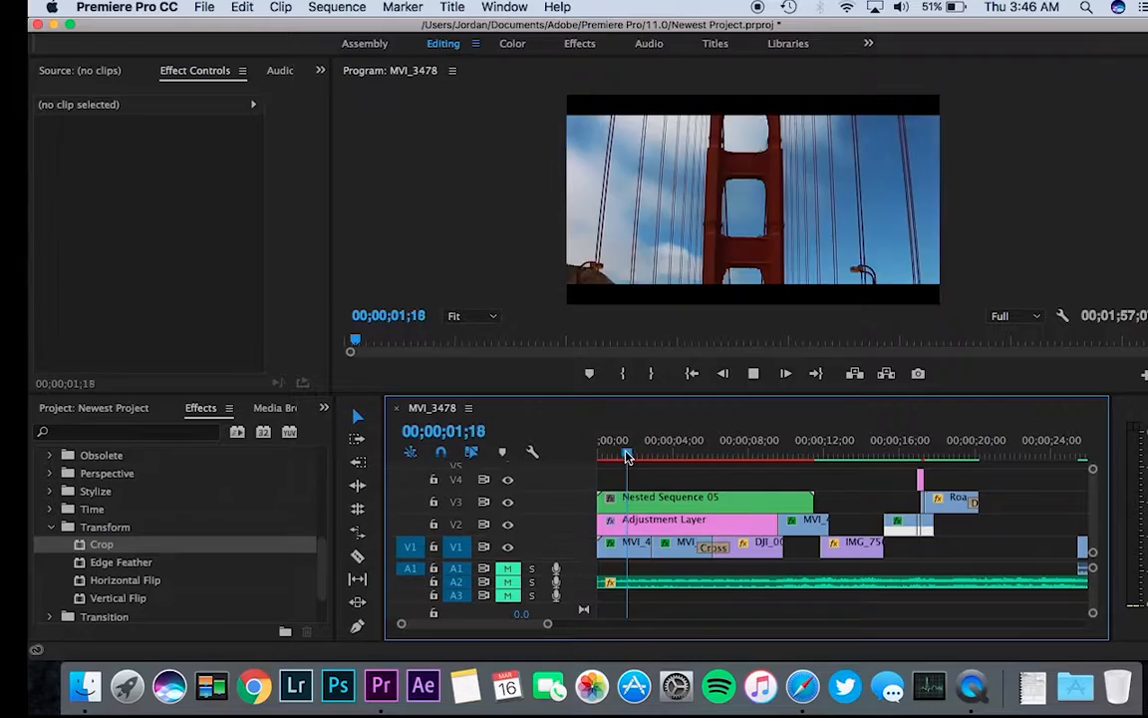